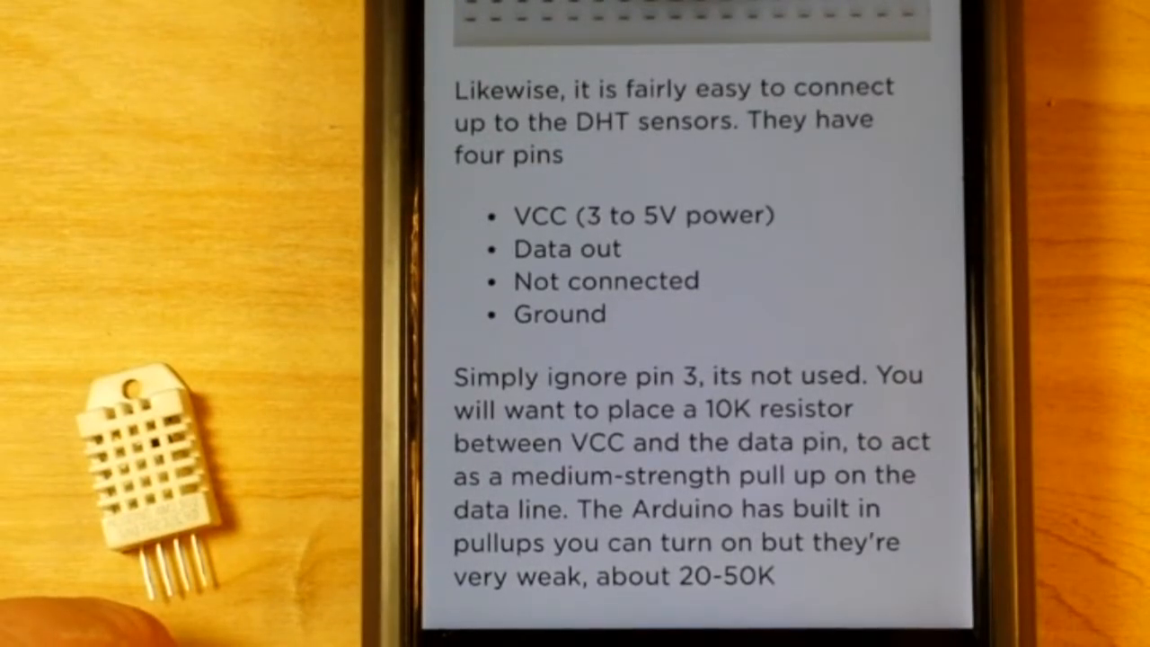
# Step: Replace the DHTPIN value 2 with 8 in the DHTtester sketch
pyautogui.scroll(3)
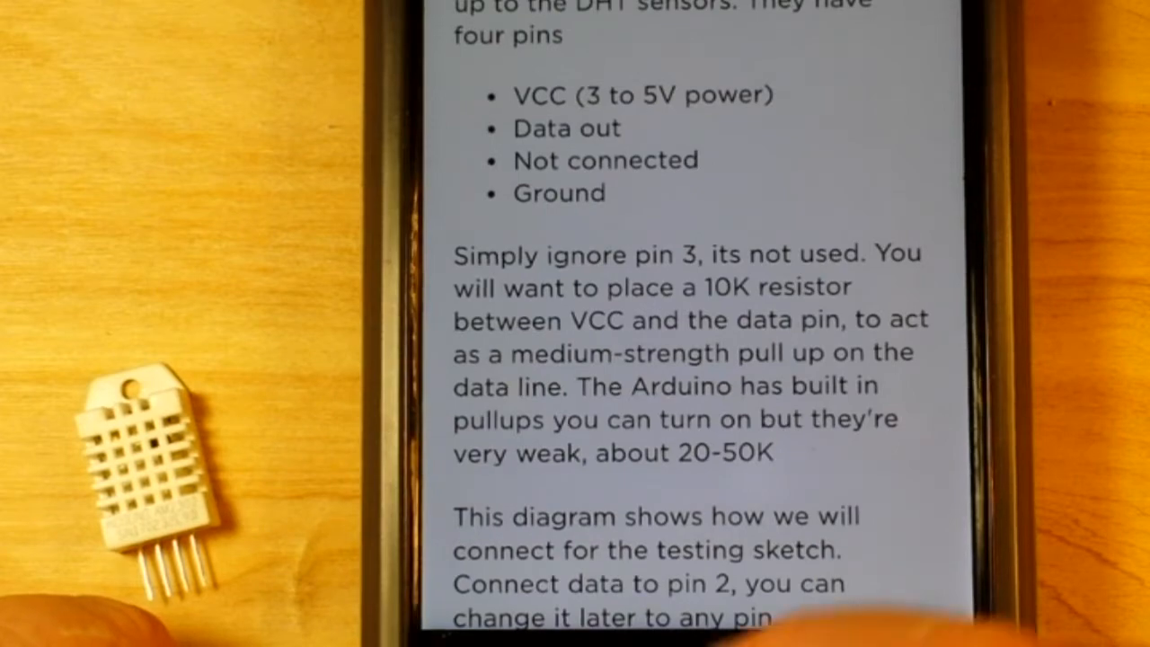
pyautogui.scroll(3)
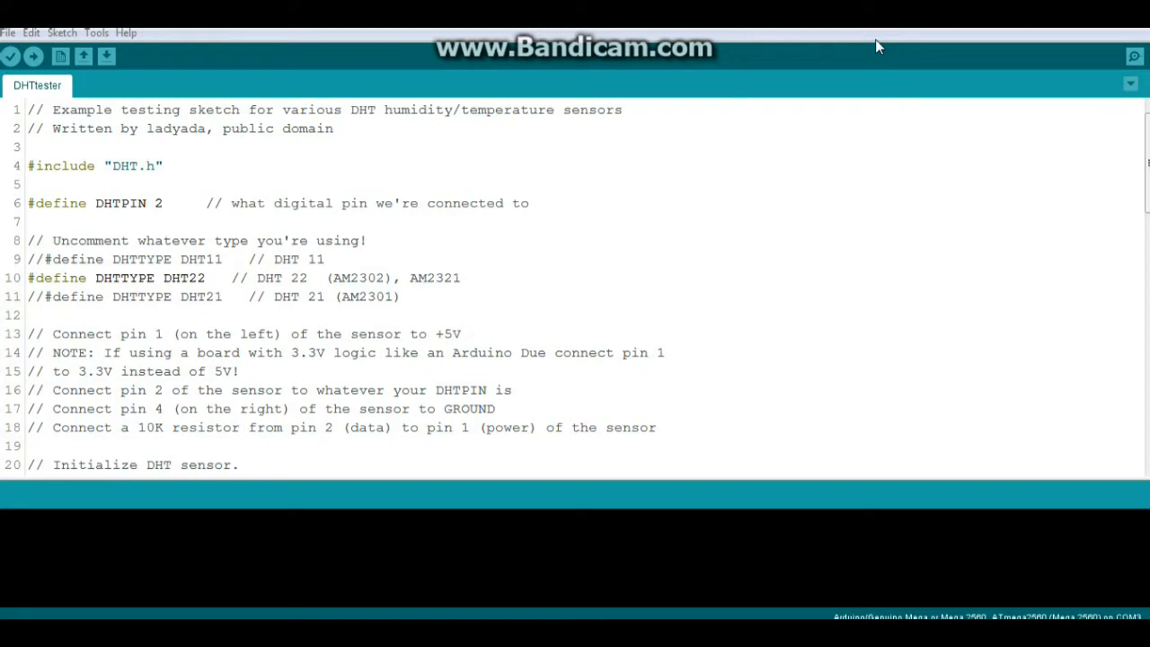
pyautogui.moveTo(929, 54)
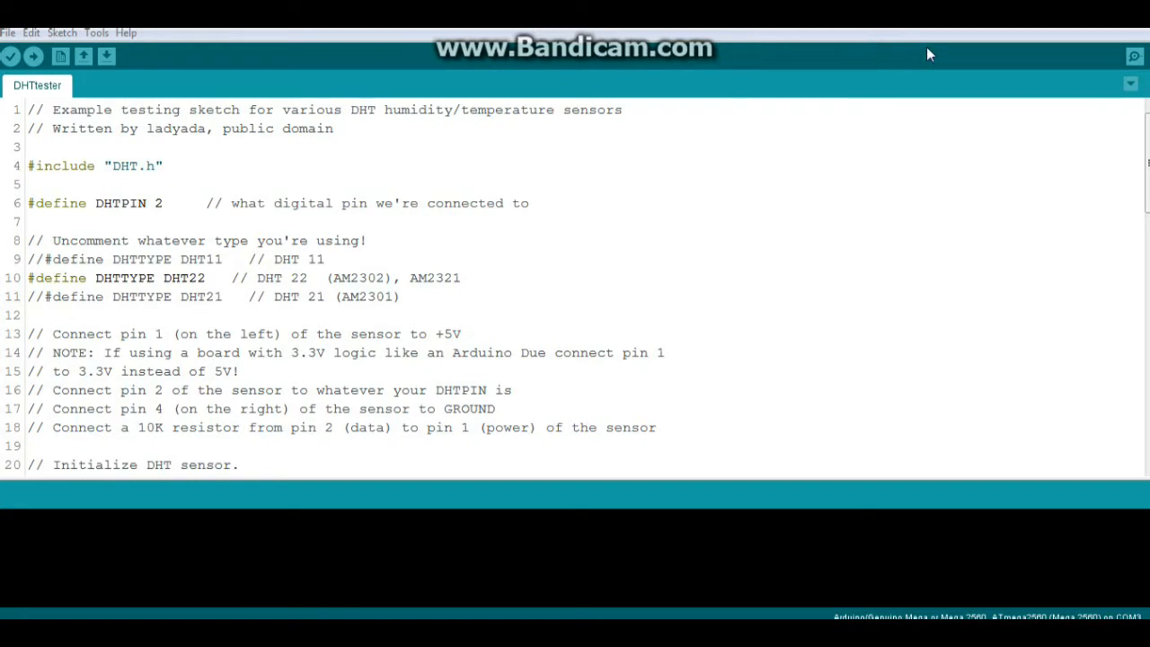
pyautogui.moveTo(443, 144)
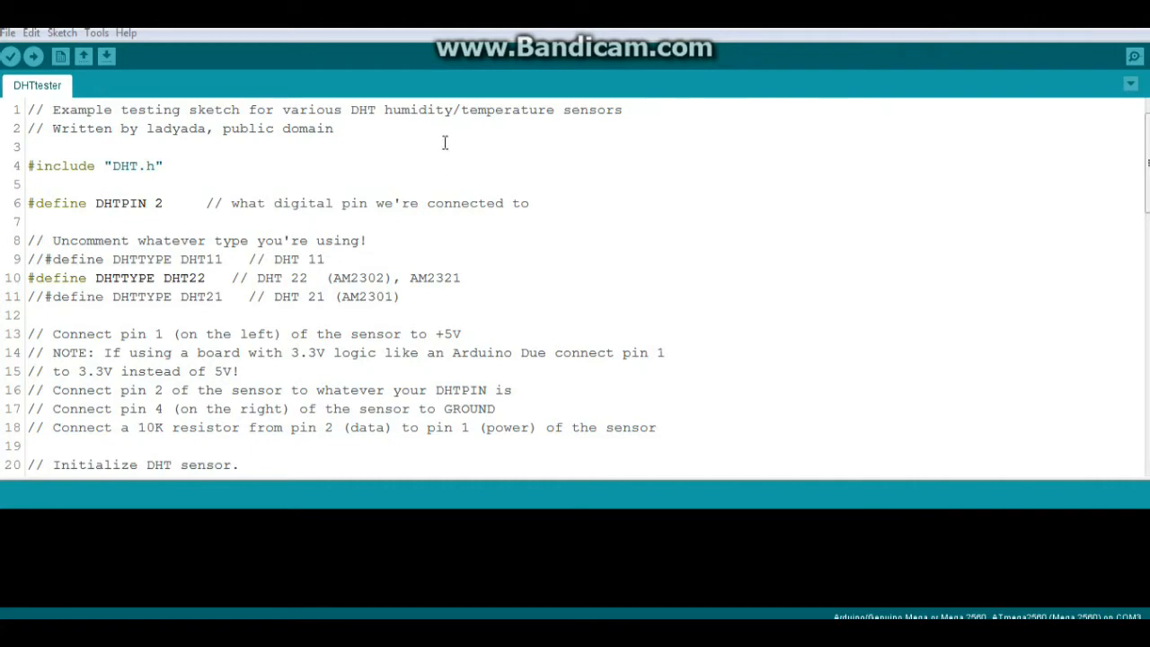
pyautogui.moveTo(166, 190)
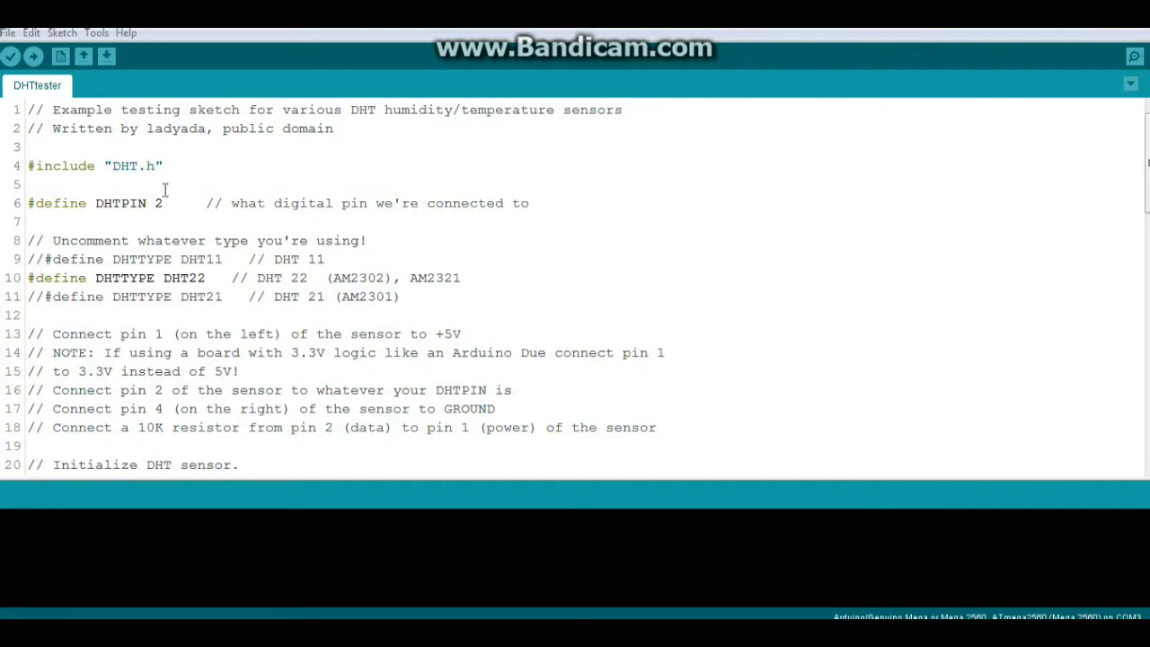
pyautogui.moveTo(262, 151)
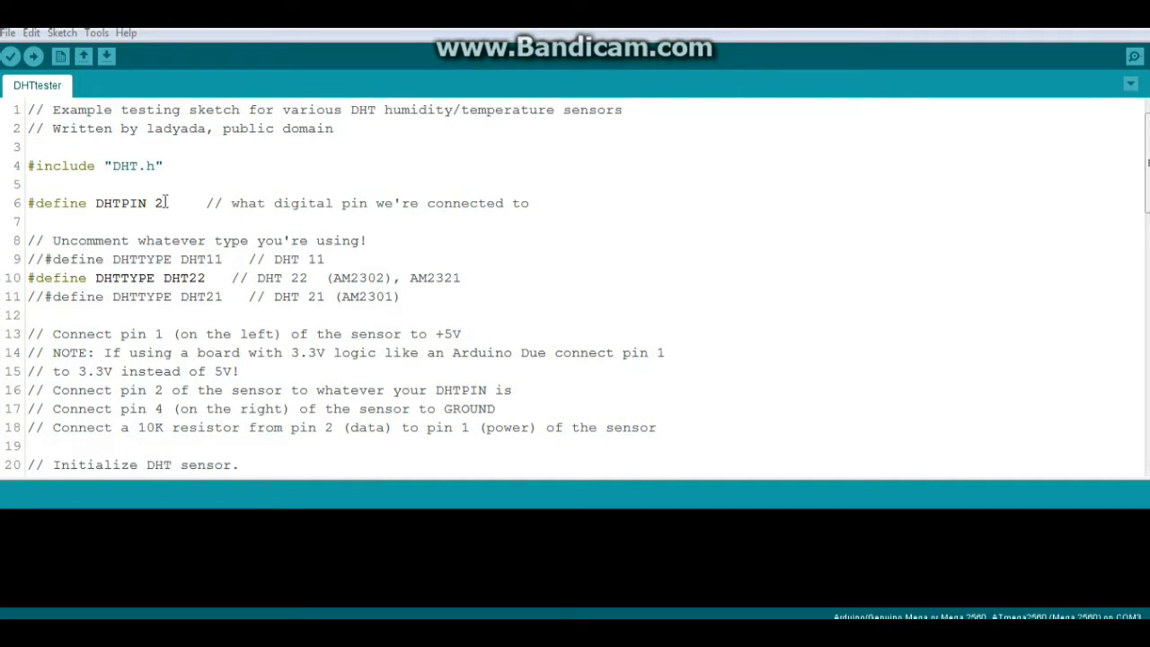
pyautogui.doubleClick(158, 201)
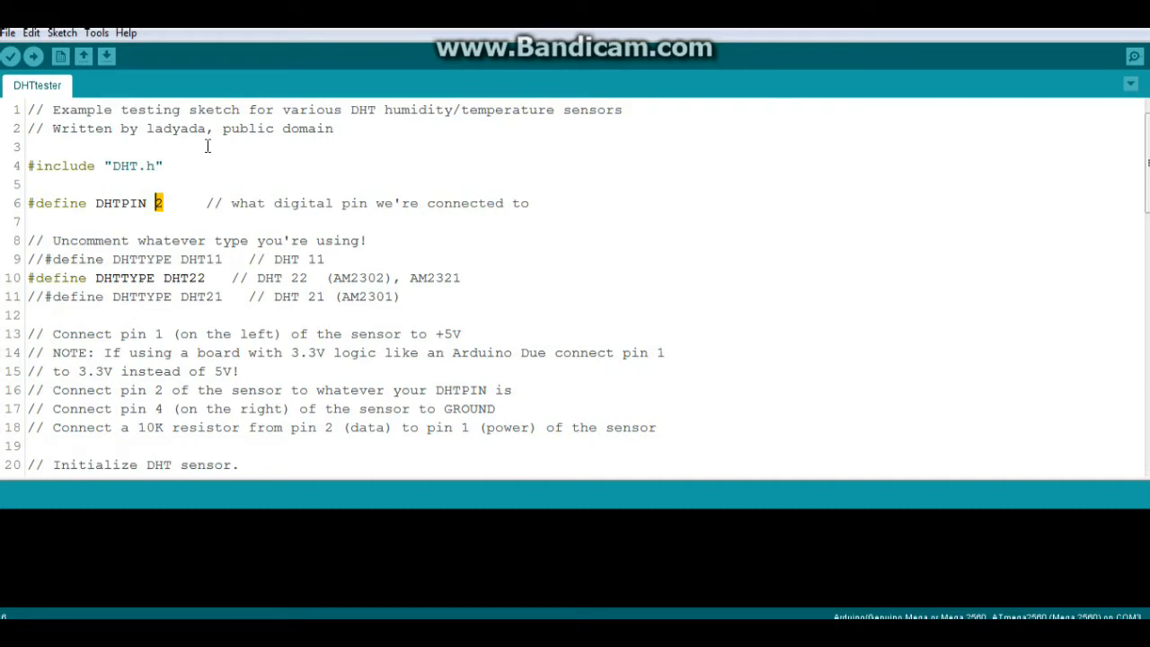
pyautogui.write('8')
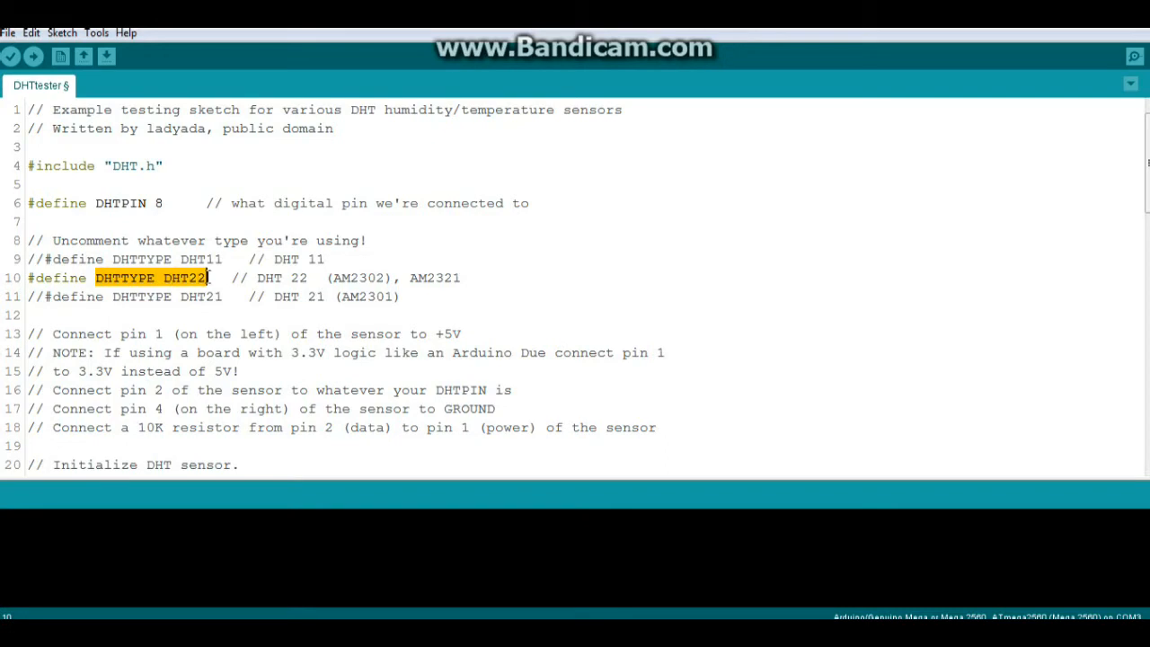
pyautogui.scroll(-3)
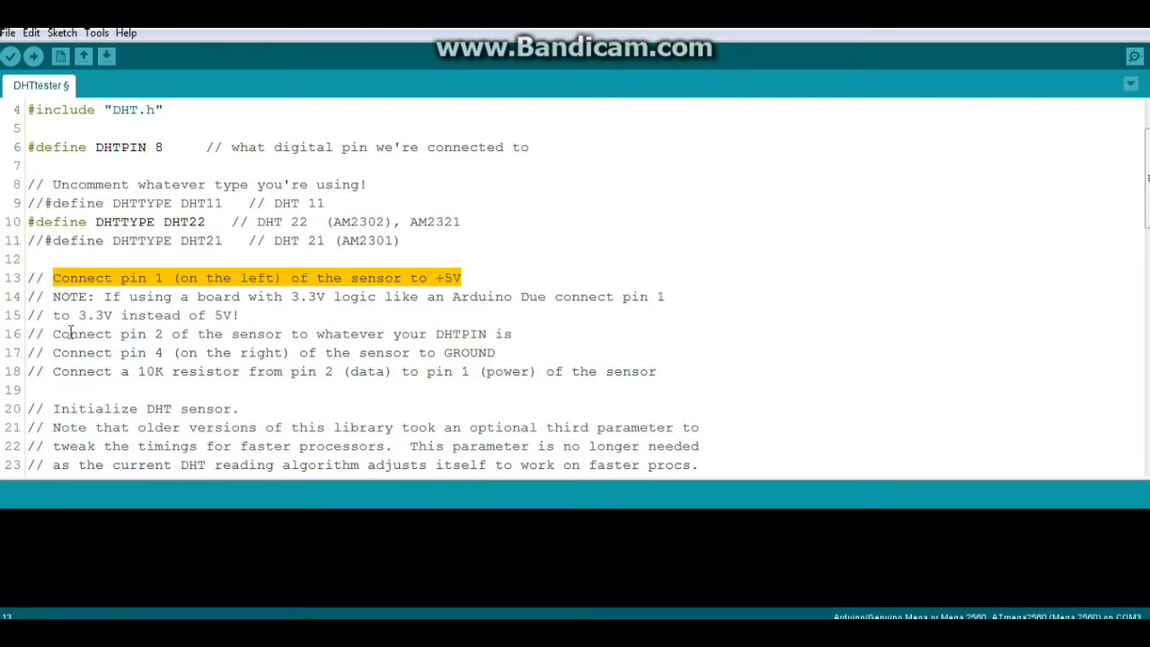
pyautogui.click(269, 333)
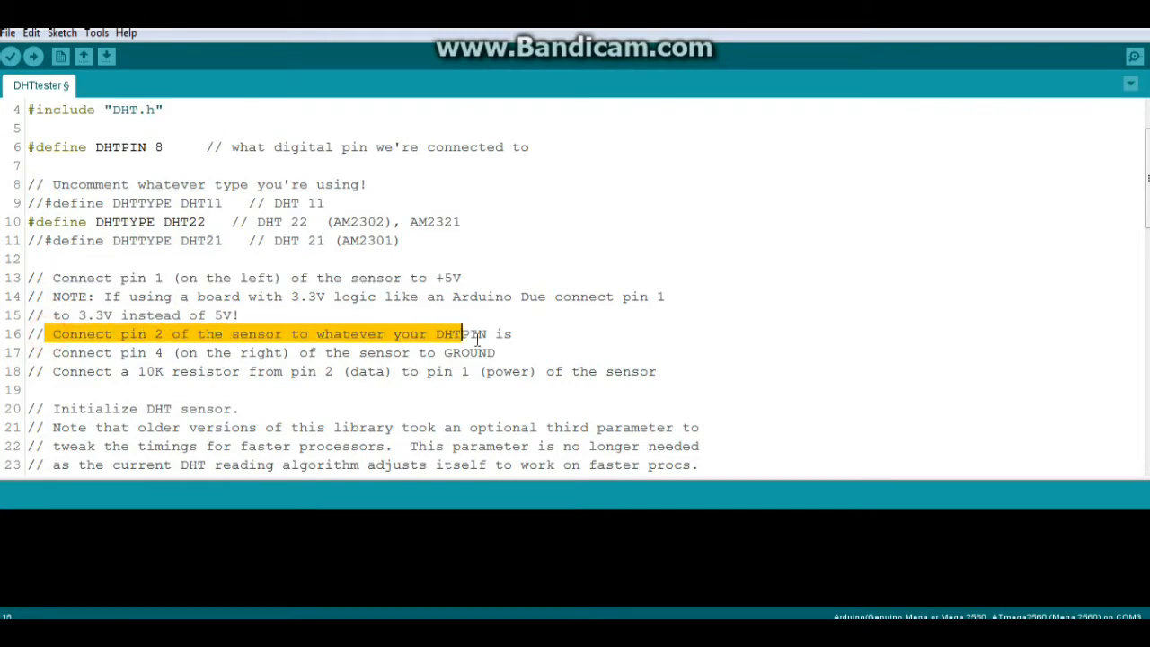
pyautogui.moveTo(464, 332); pyautogui.dragTo(512, 332)
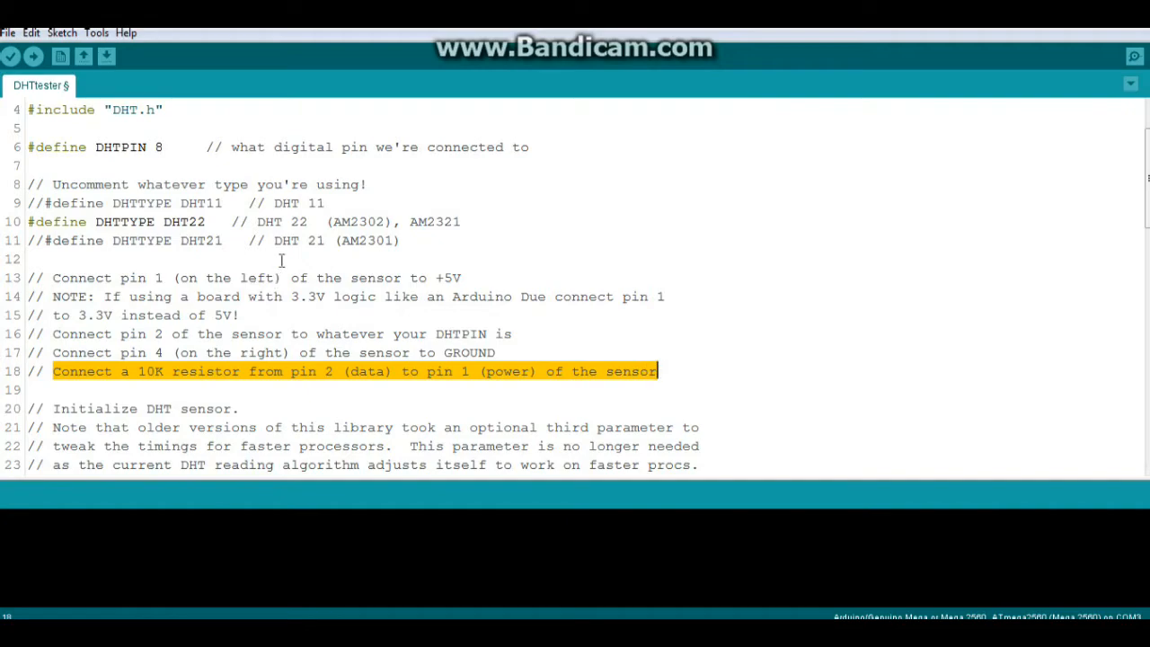
pyautogui.scroll(-3)
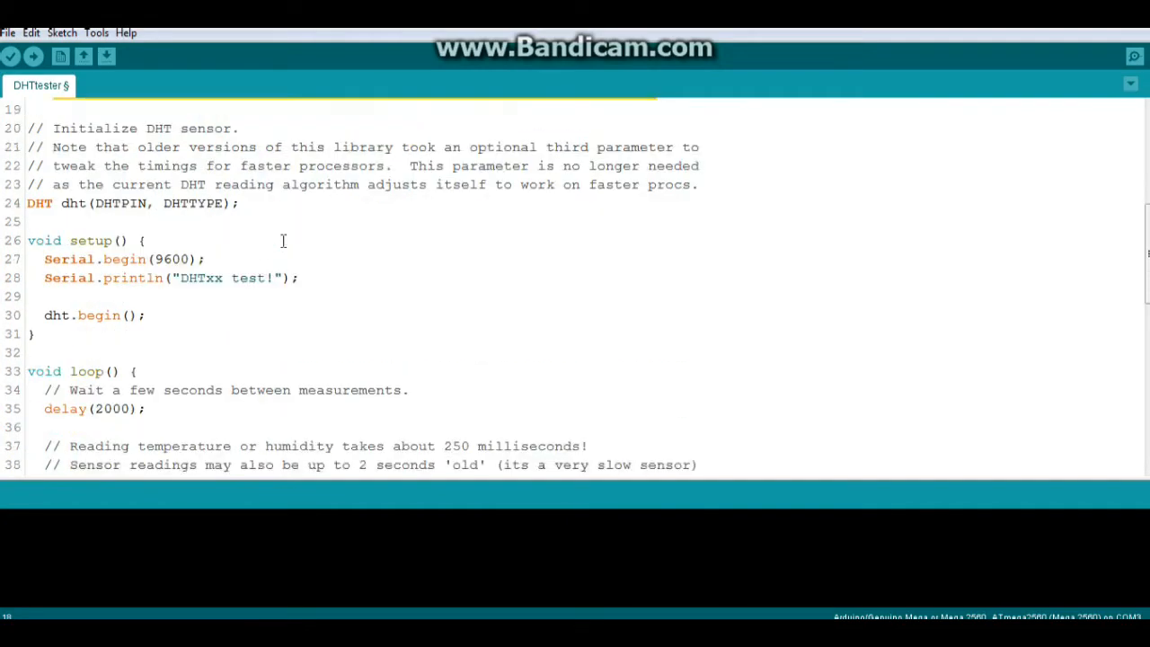
pyautogui.scroll(-3)
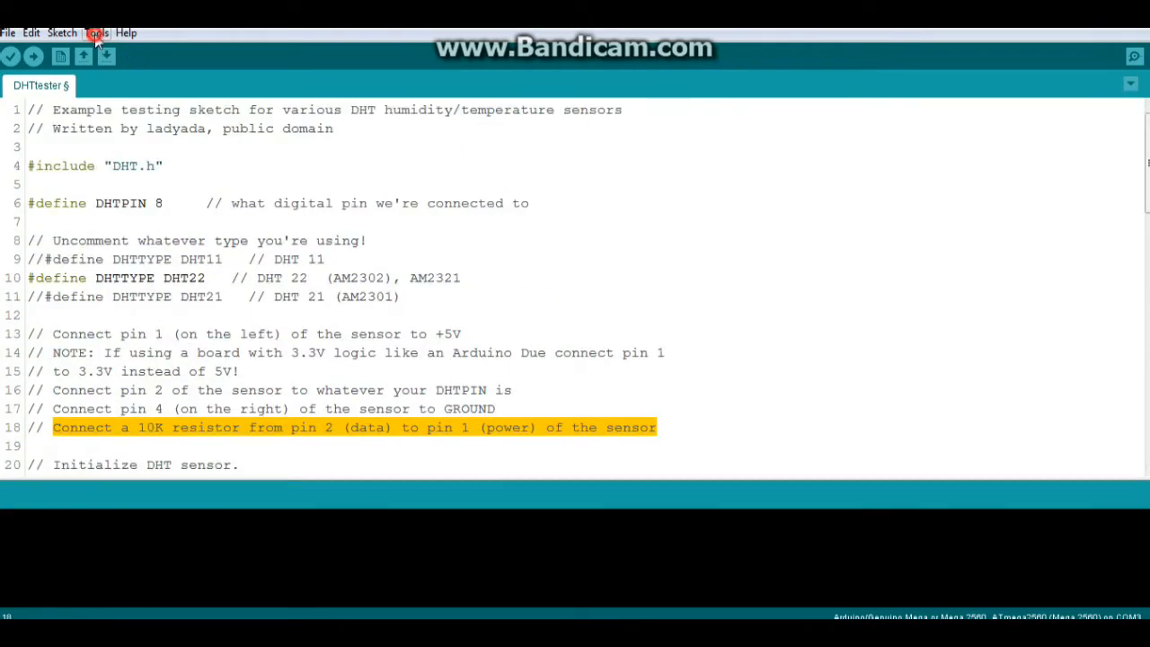
# Step: Select Arduino/Genuino Uno as the board and its COM port under Tools
pyautogui.click(96, 32)
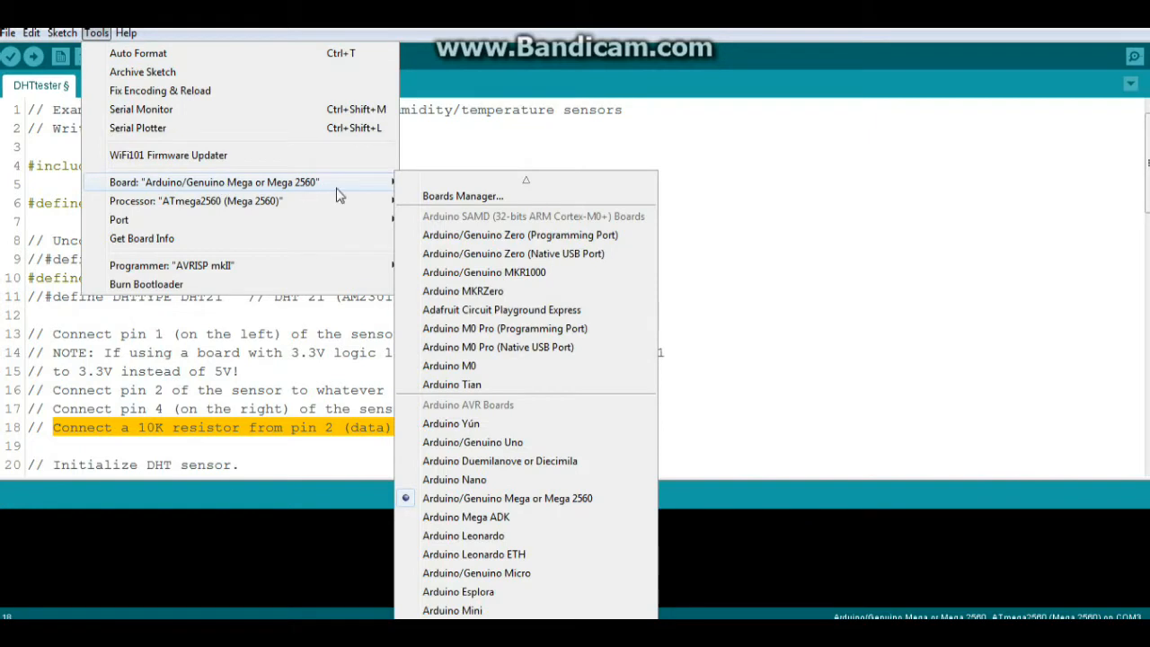
pyautogui.moveTo(499, 413)
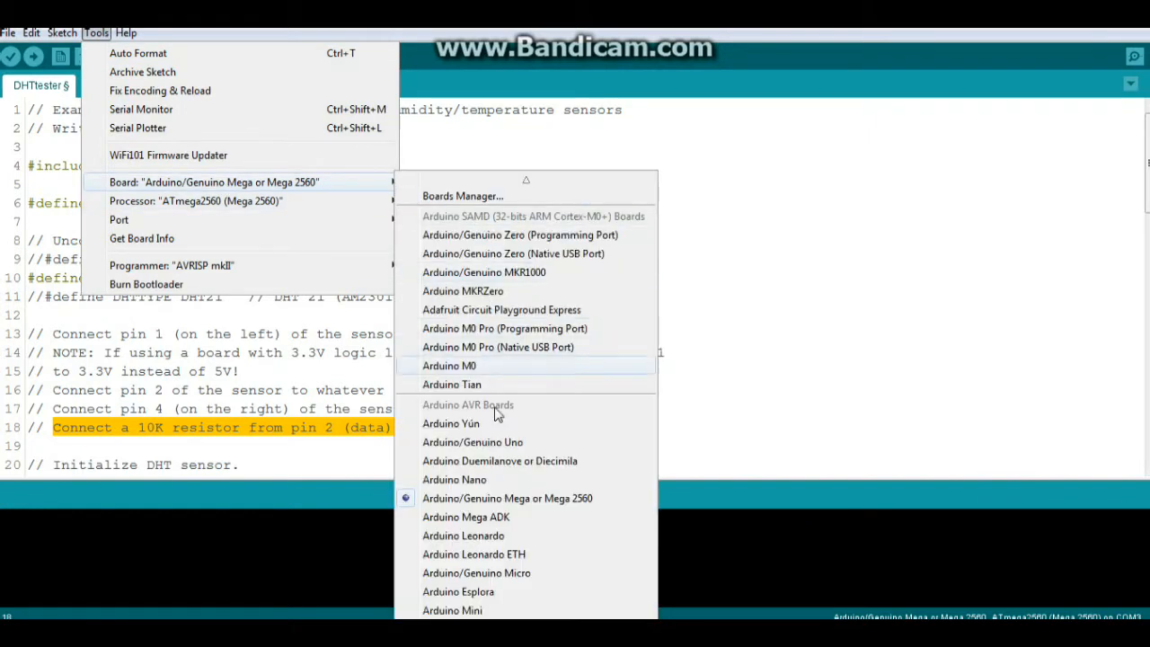
pyautogui.moveTo(471, 442)
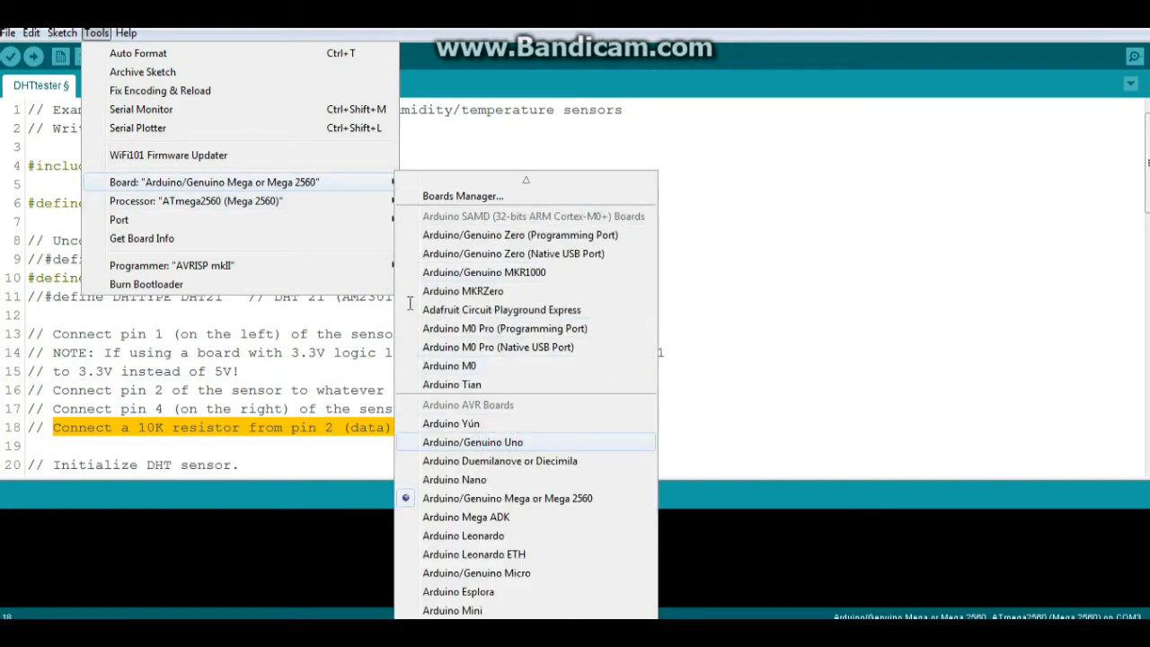
pyautogui.moveTo(219, 146)
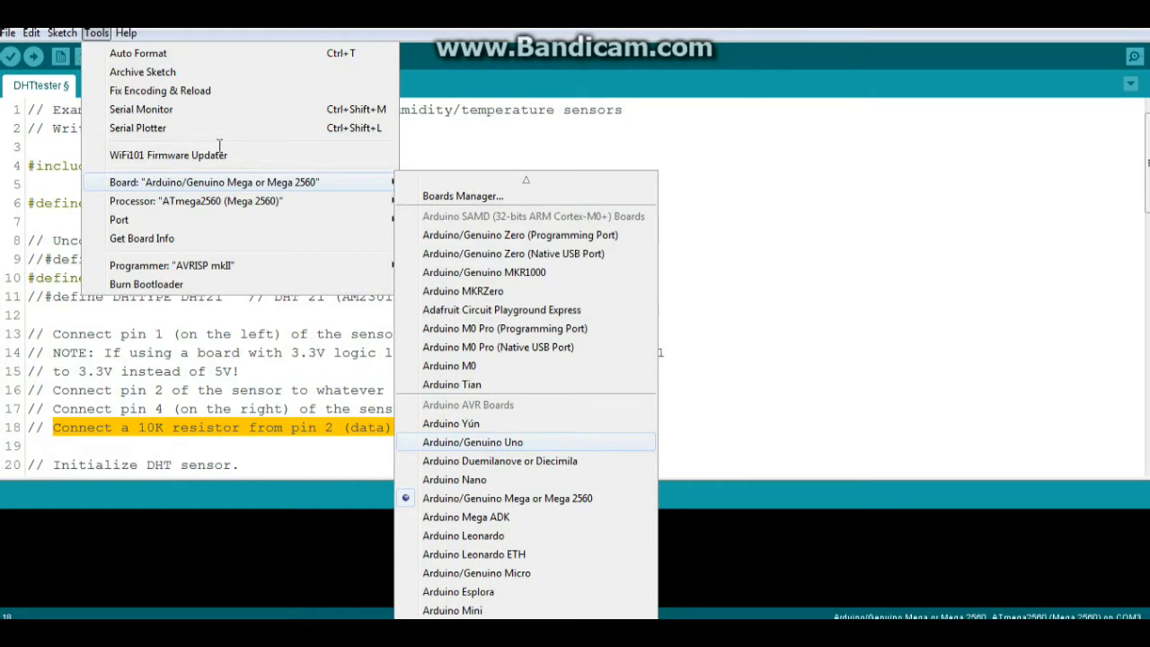
pyautogui.moveTo(122, 63)
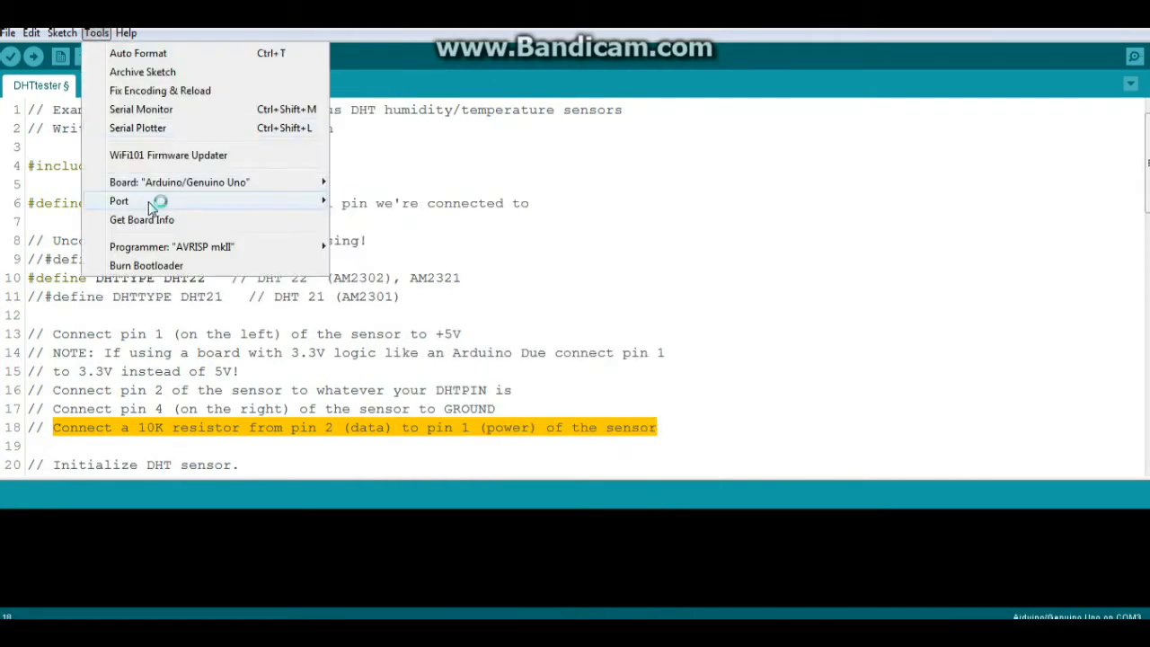
pyautogui.click(119, 201)
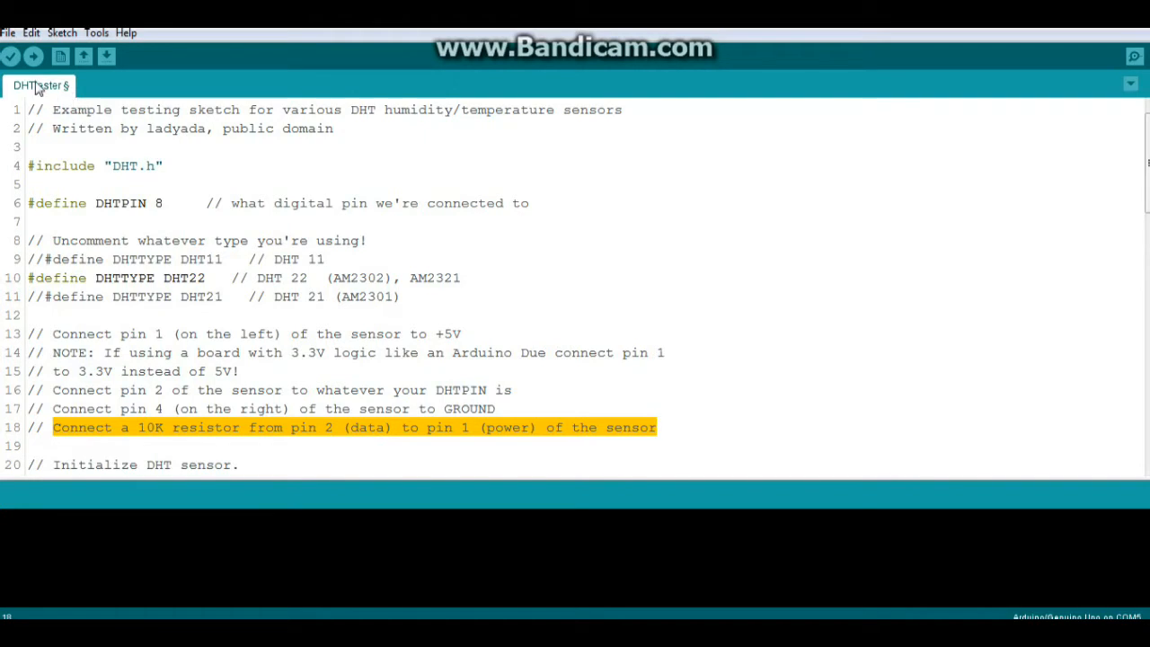
# Step: Upload the sketch to the Uno and bring up the serial monitor
pyautogui.click(10, 56)
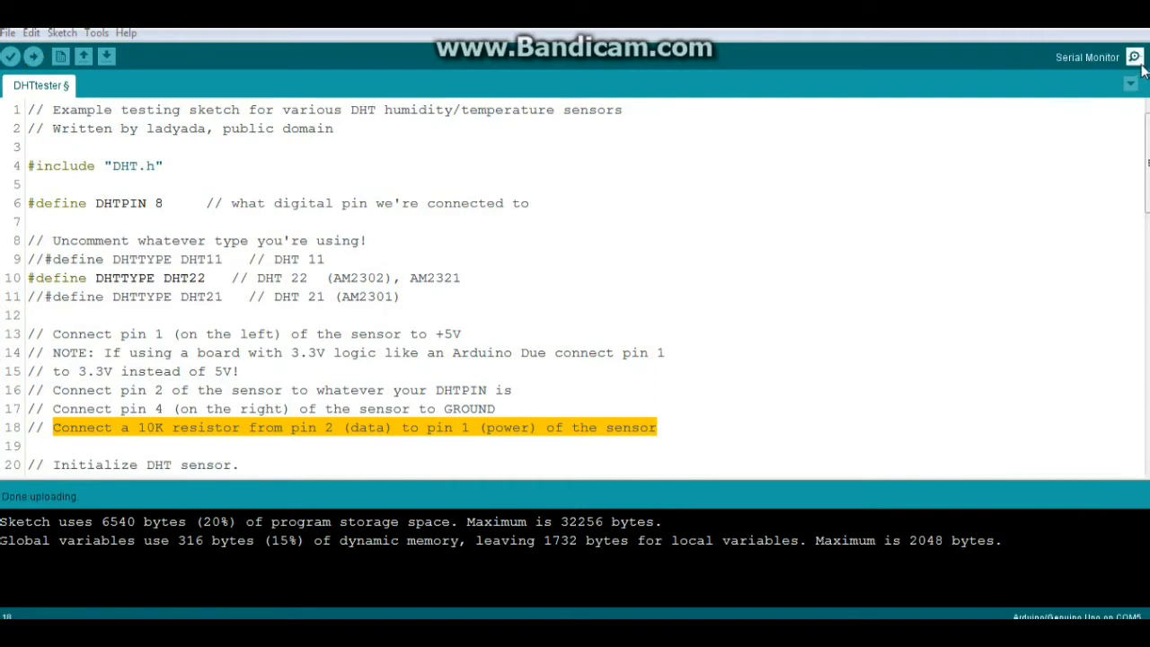
pyautogui.click(1134, 56)
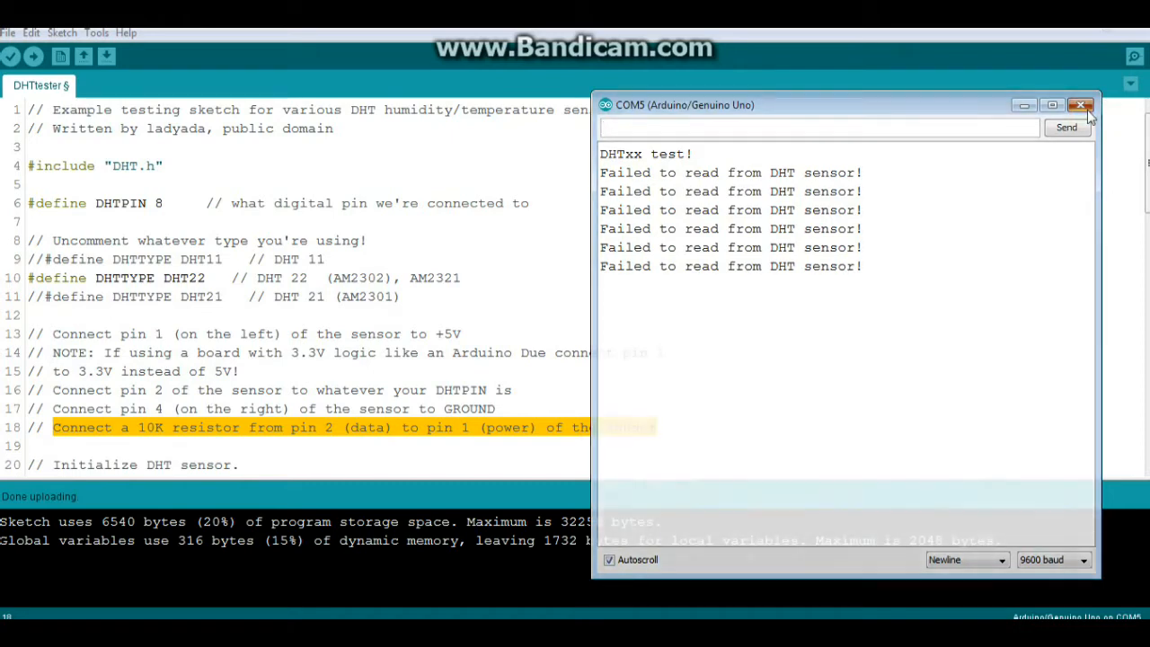
# Step: Close the COM5 Serial Monitor window showing failed DHT reads
pyautogui.click(1081, 105)
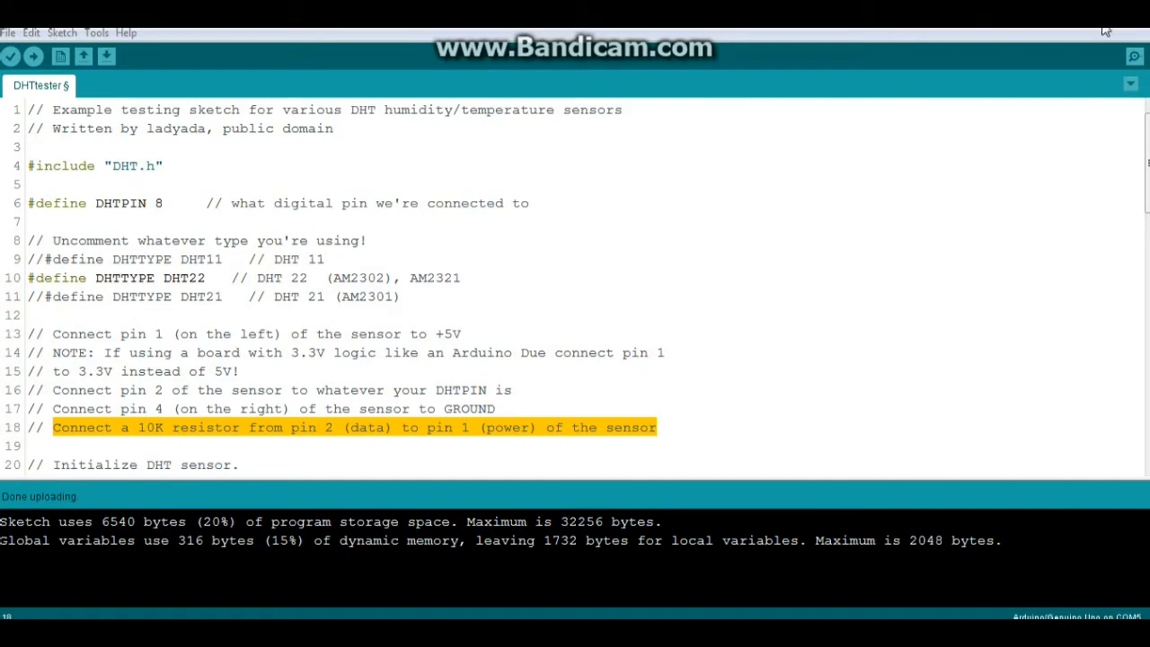
# Step: Reopen the Serial Monitor to stream humidity ~55% and temperature ~19.8 °C readings
pyautogui.click(1132, 56)
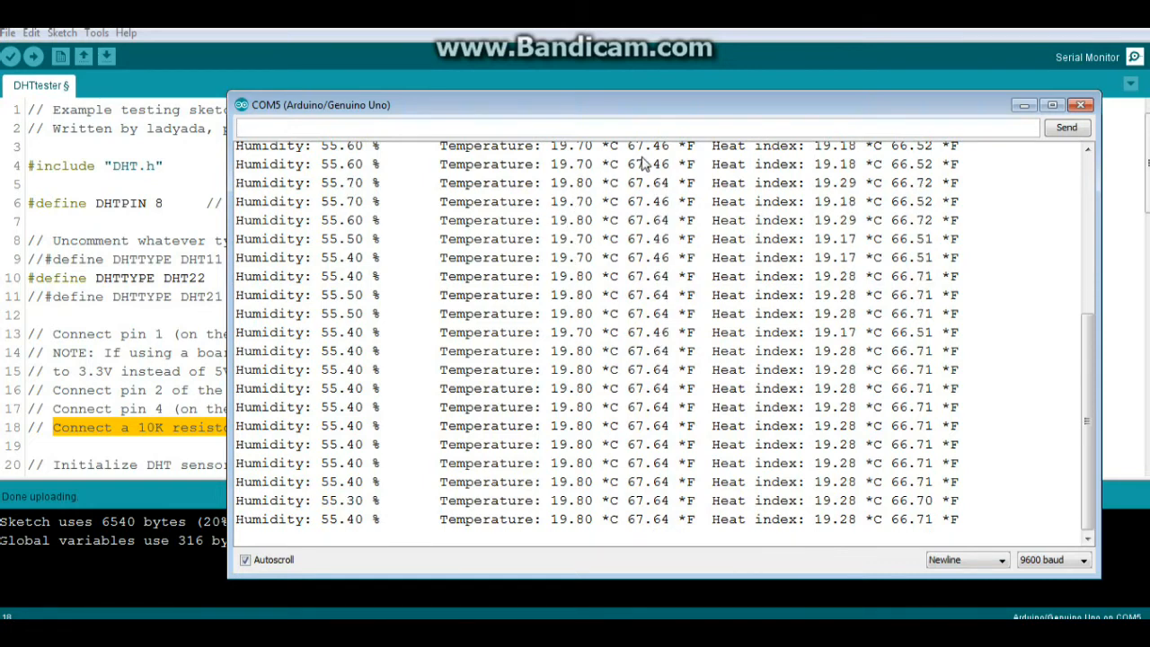
pyautogui.moveTo(1013, 118)
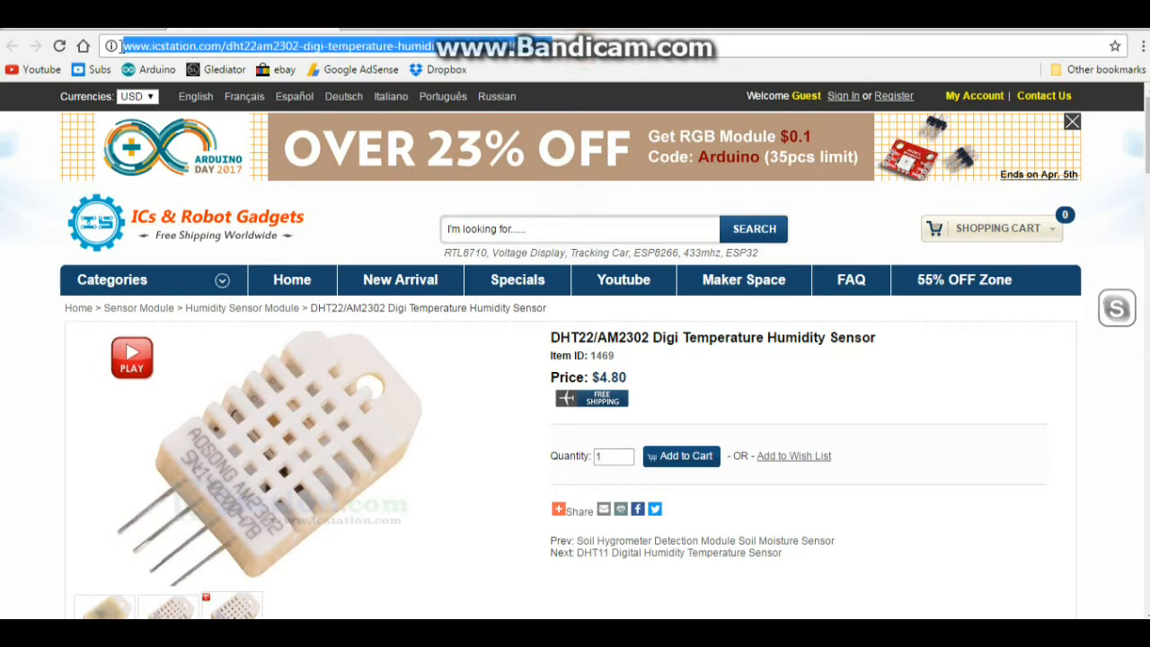
pyautogui.moveTo(111, 47)
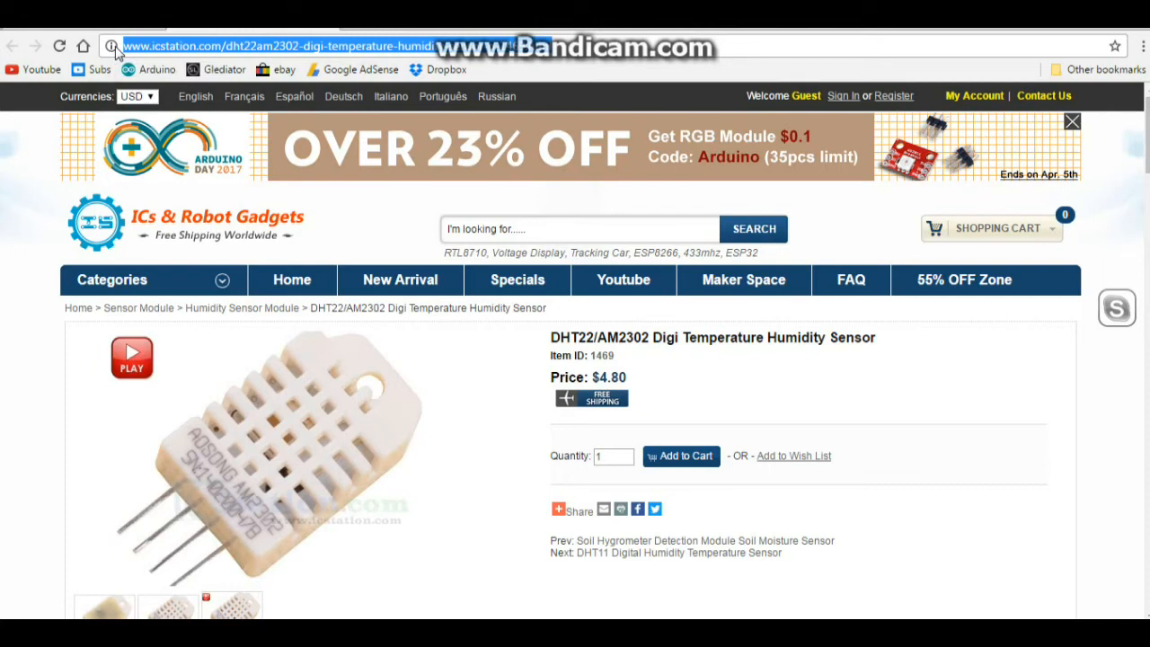
pyautogui.moveTo(763, 377)
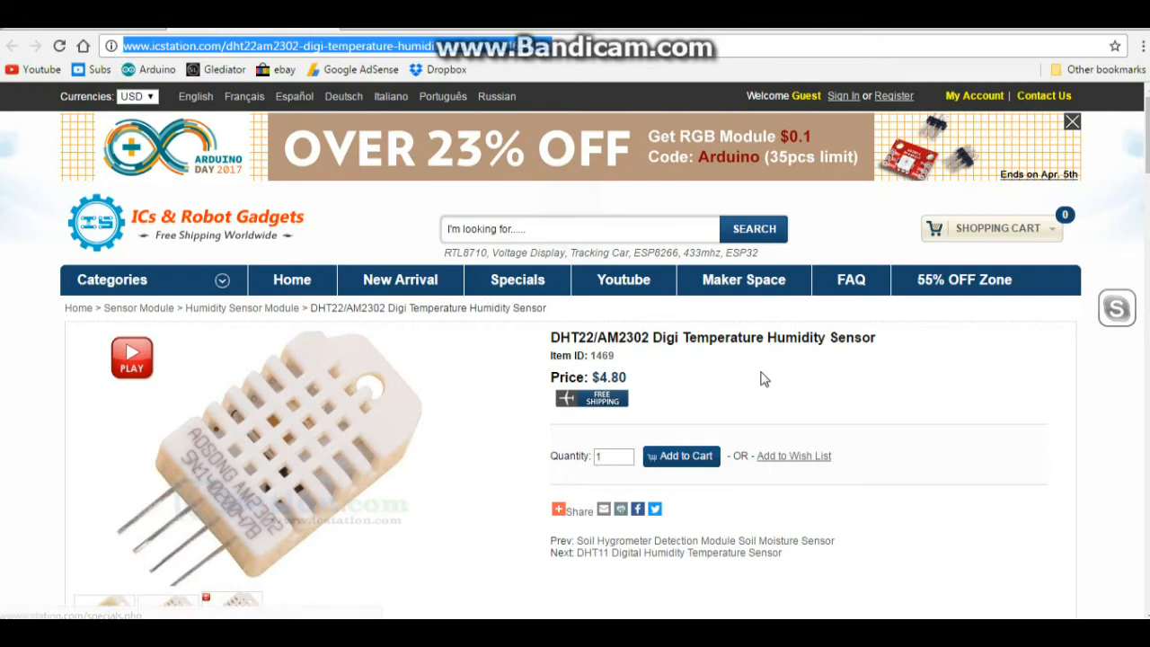
# Step: Highlight the sensor's item ID 1469 and its $4.80 price on the ICStation page
pyautogui.click(1071, 122)
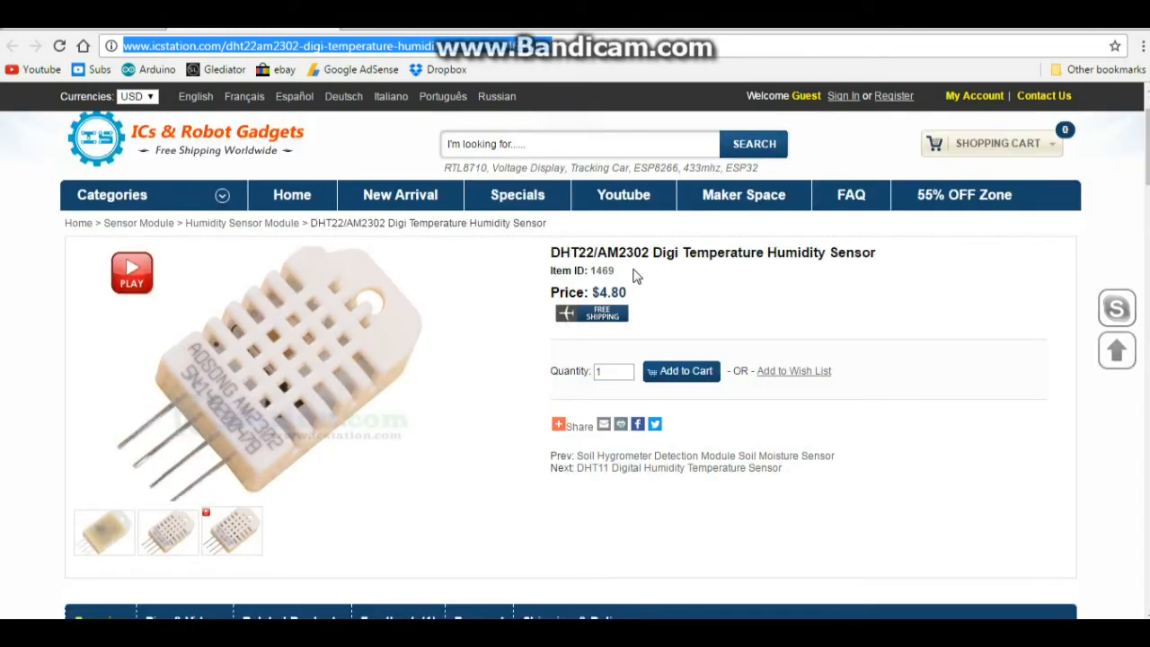
pyautogui.doubleClick(600, 269)
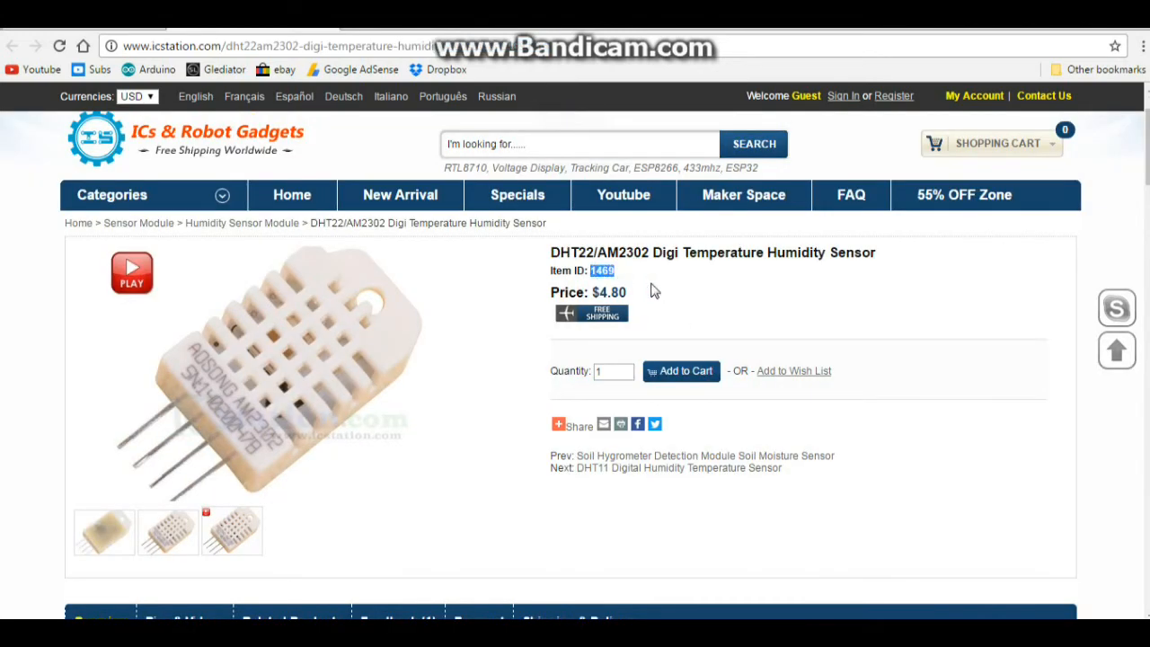
pyautogui.moveTo(638, 298)
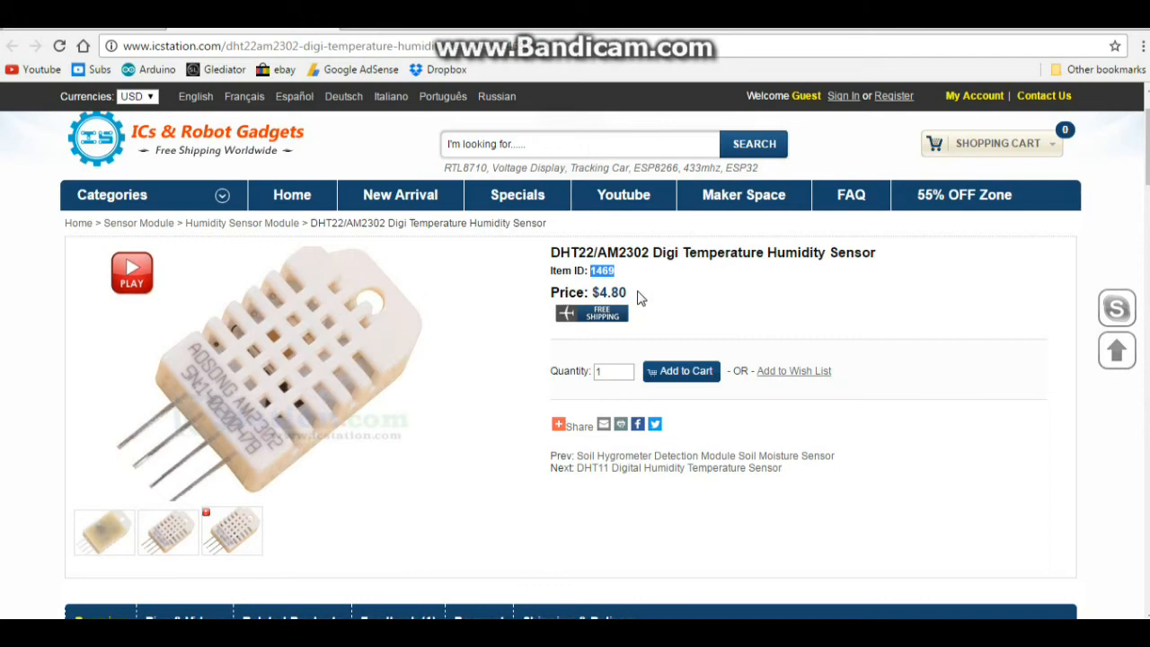
pyautogui.doubleClick(610, 291)
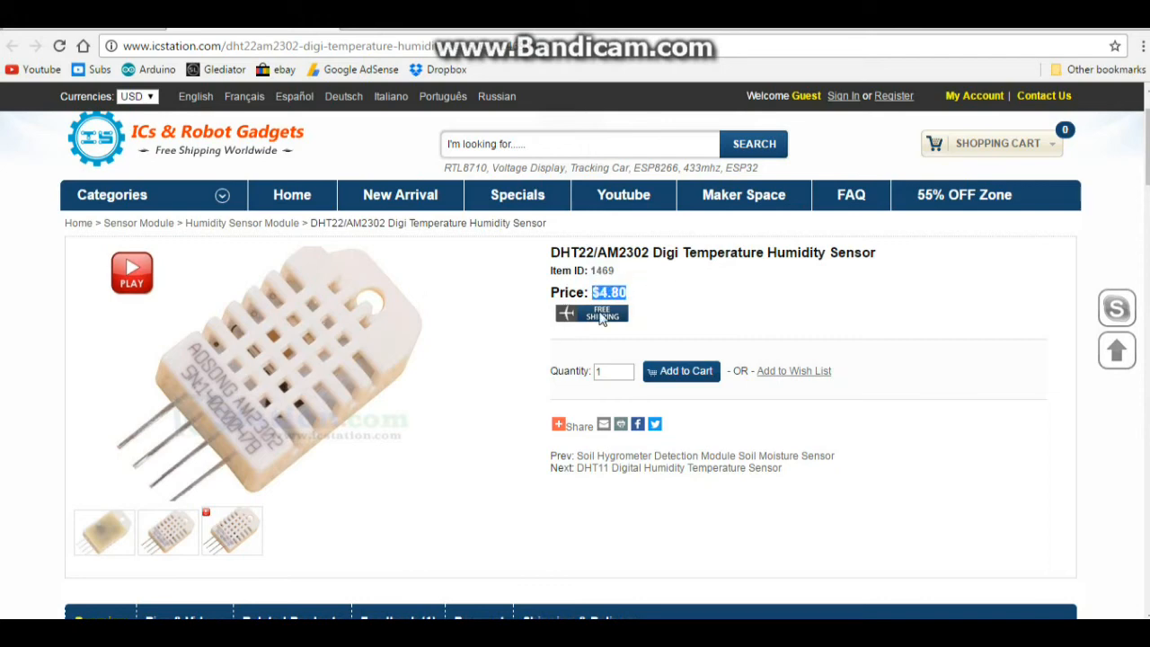
pyautogui.moveTo(848, 310)
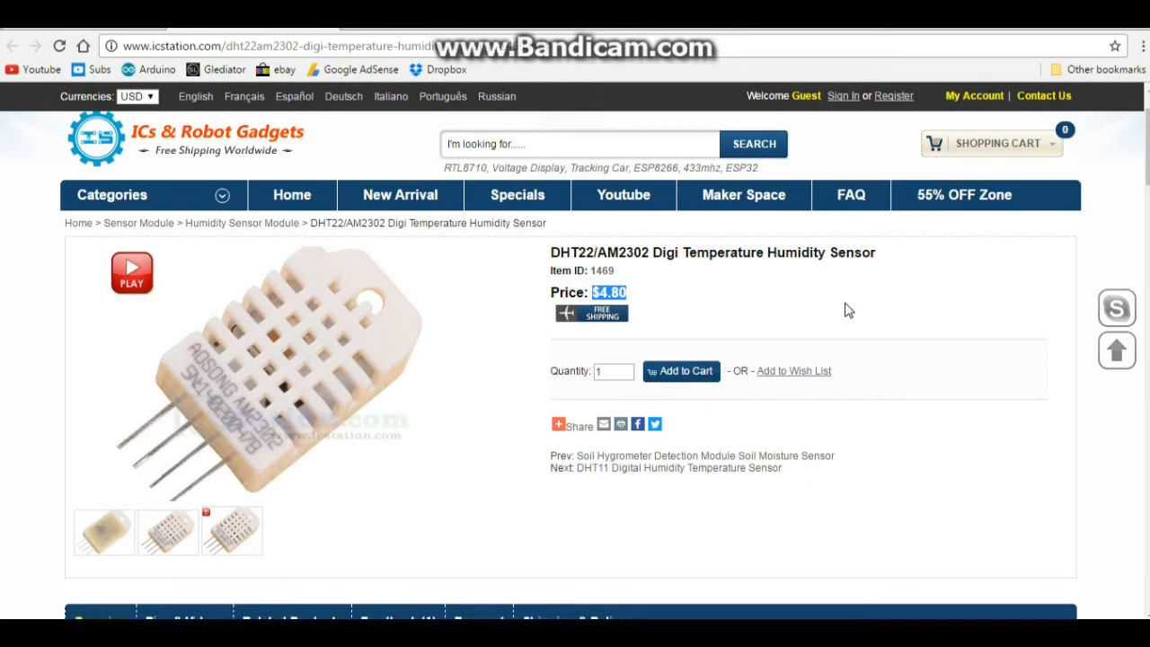
pyautogui.moveTo(615, 345)
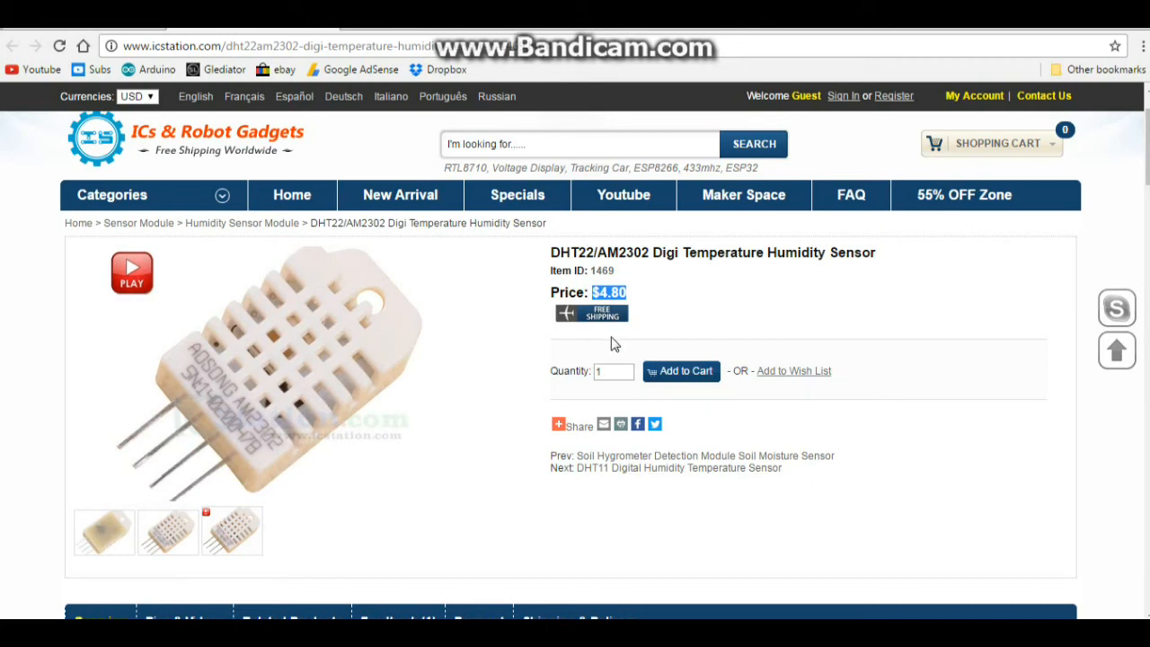
pyautogui.scroll(-3)
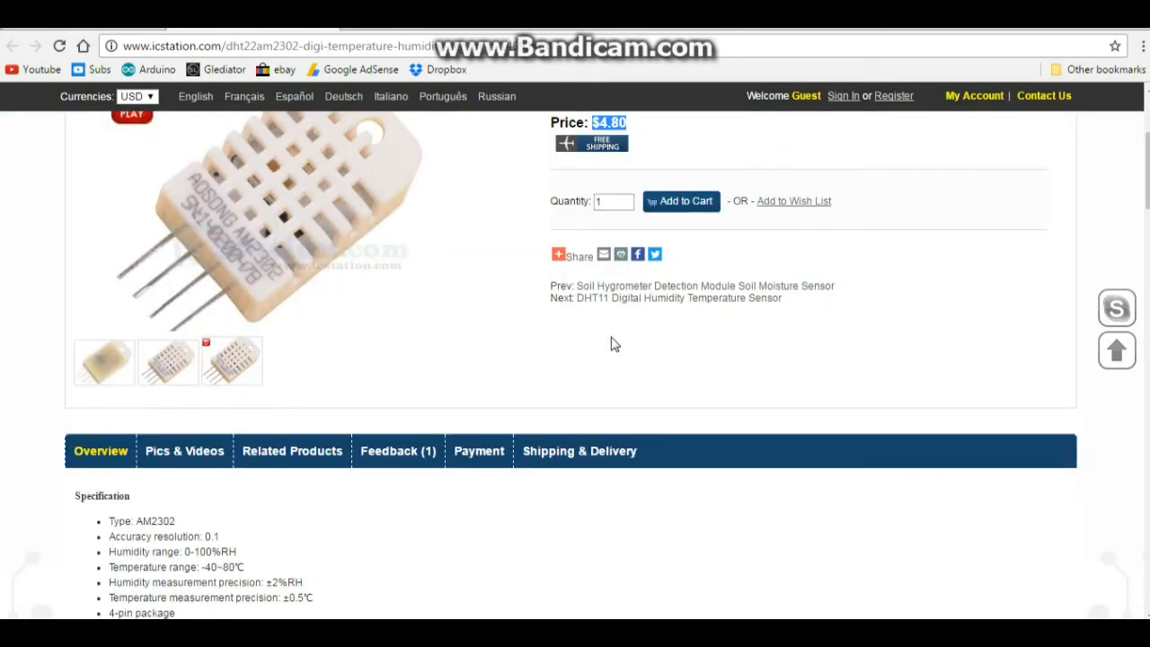
pyautogui.scroll(-3)
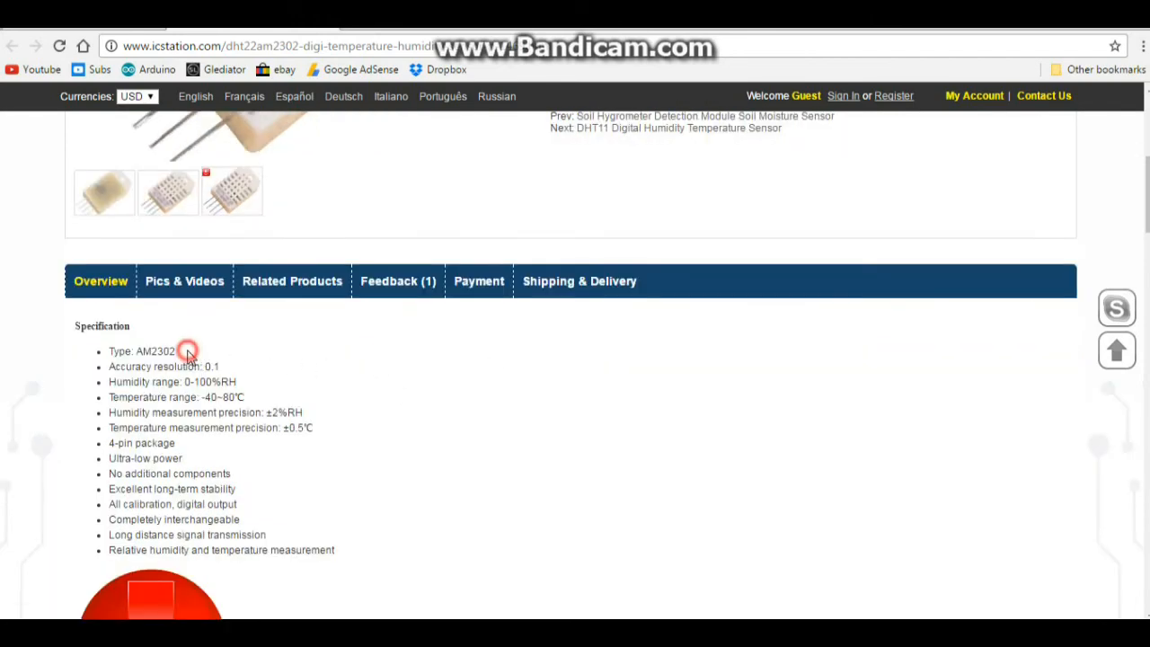
pyautogui.doubleClick(140, 350)
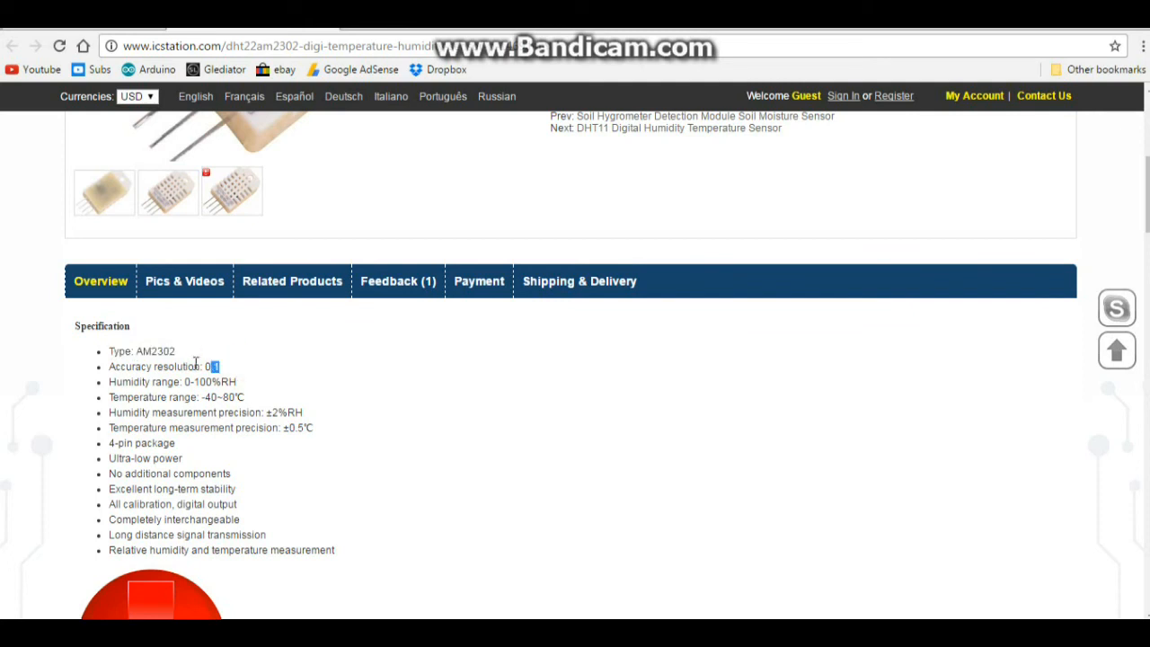
pyautogui.tripleClick(162, 367)
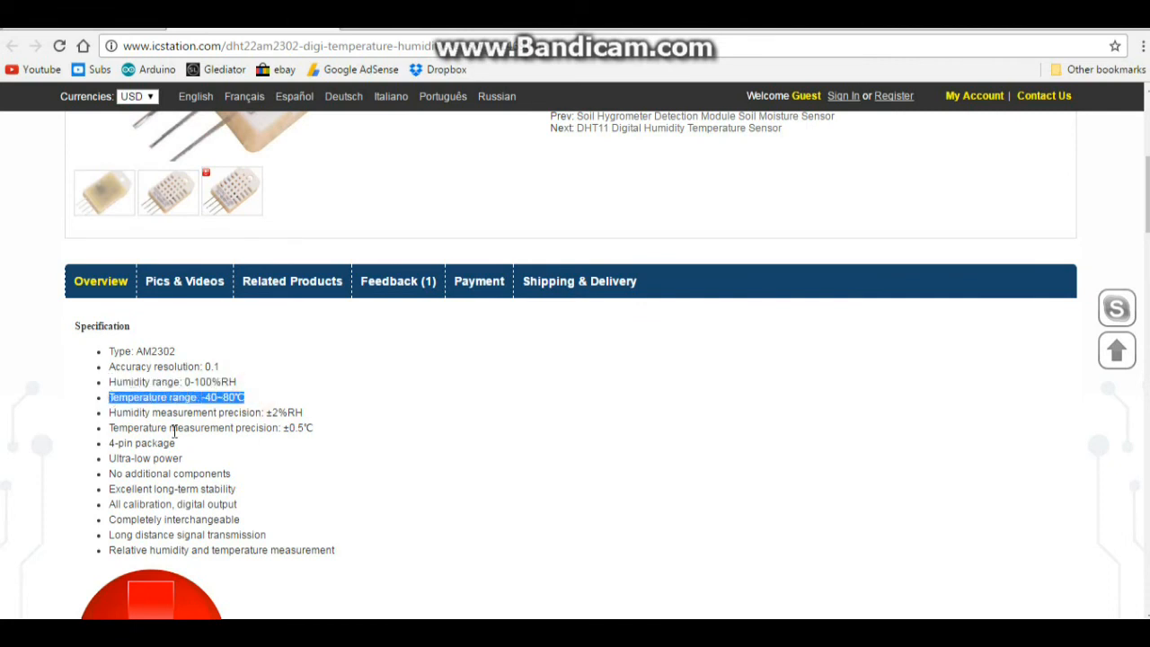
pyautogui.doubleClick(140, 442)
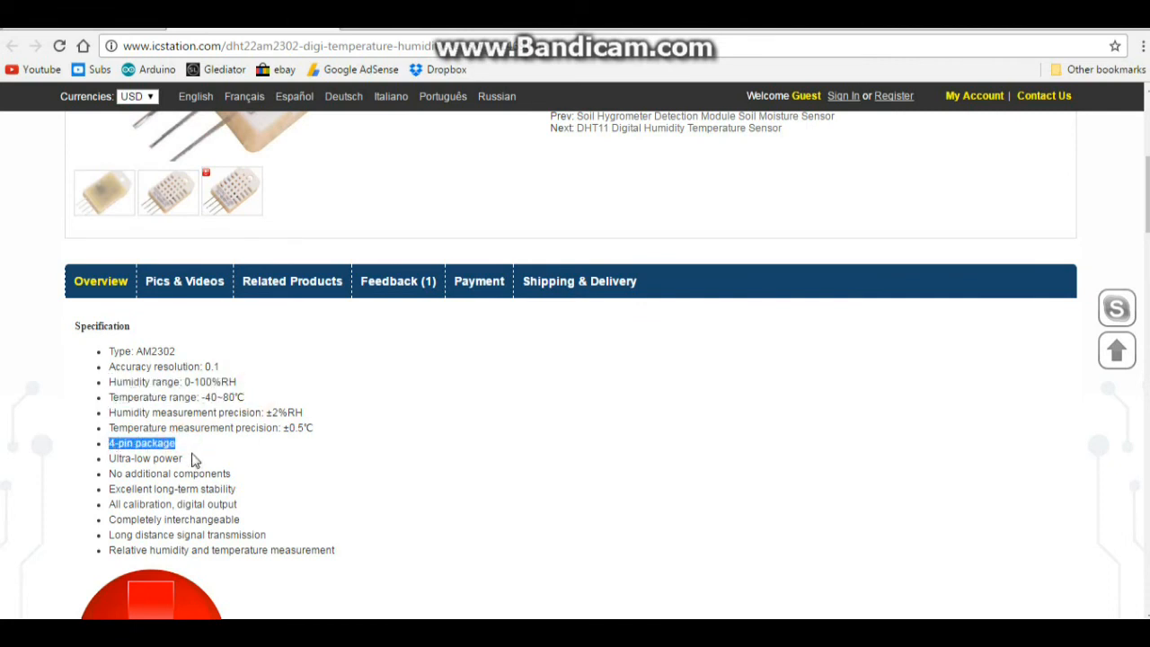
pyautogui.doubleClick(144, 458)
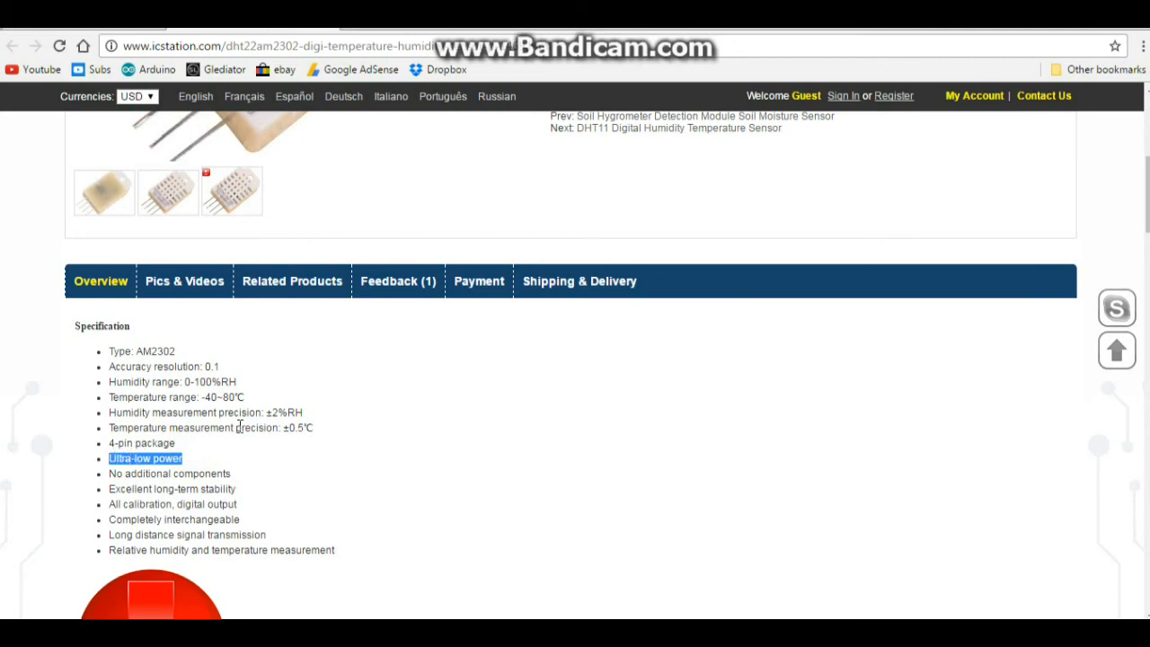
pyautogui.scroll(-3)
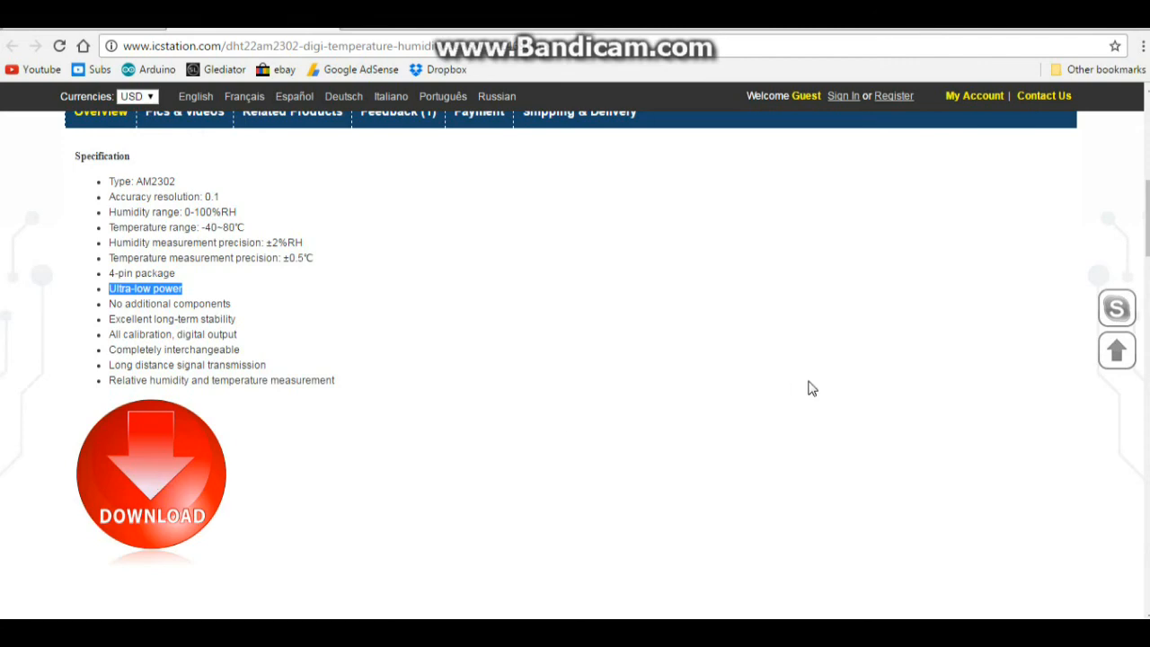
pyautogui.scroll(3)
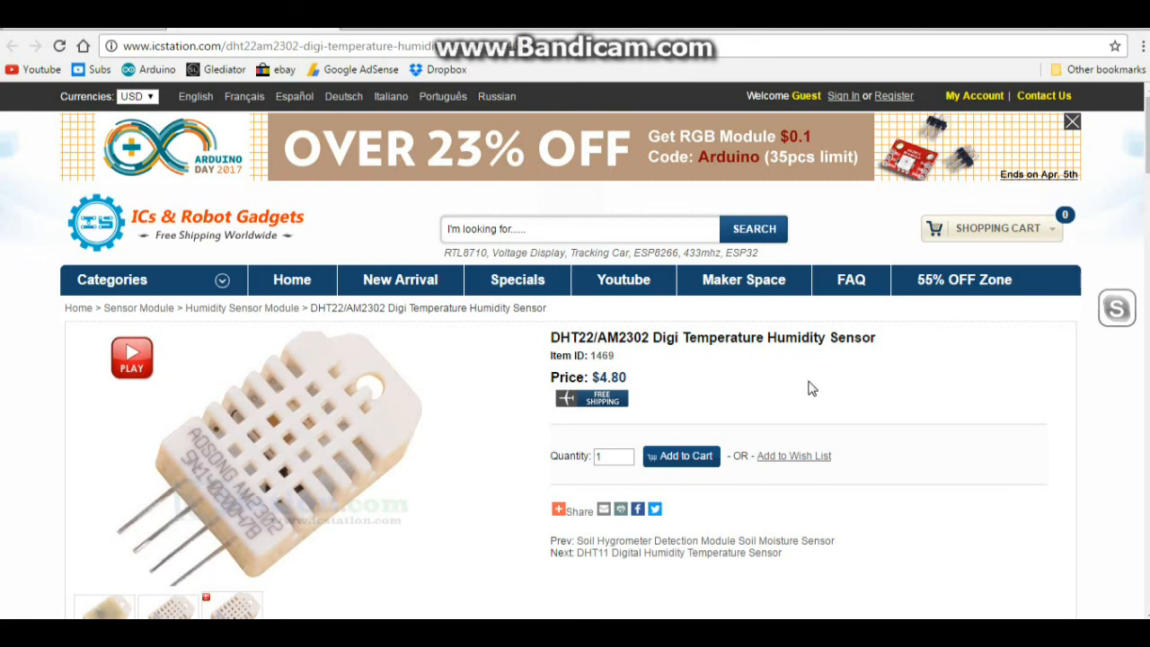
pyautogui.moveTo(1105, 32)
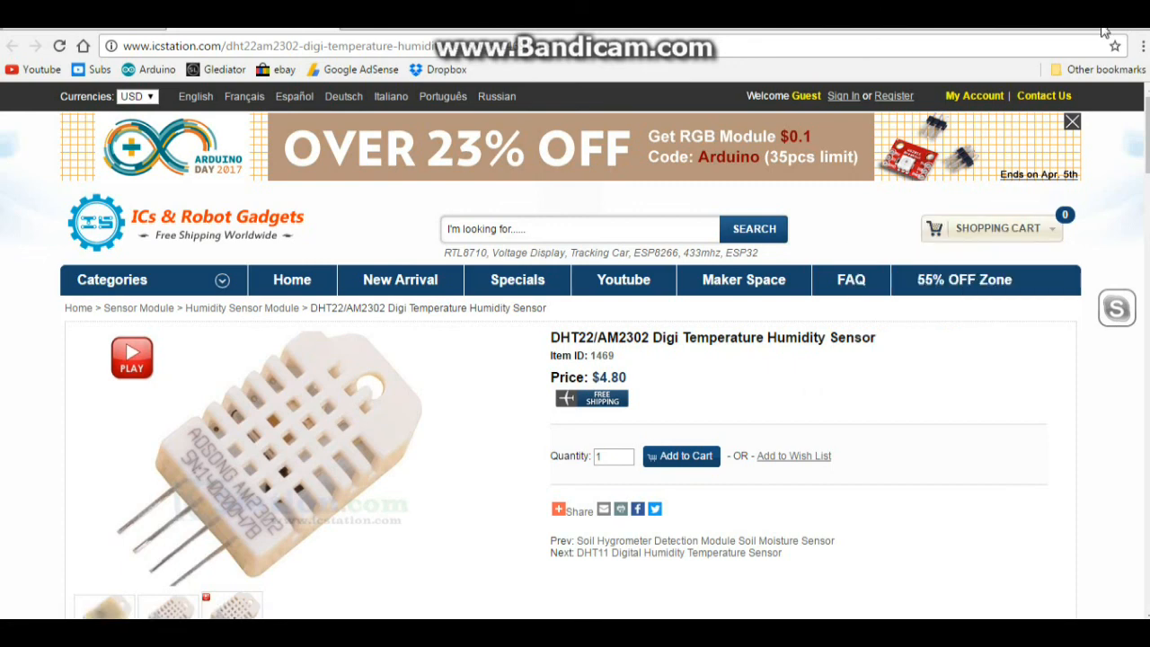